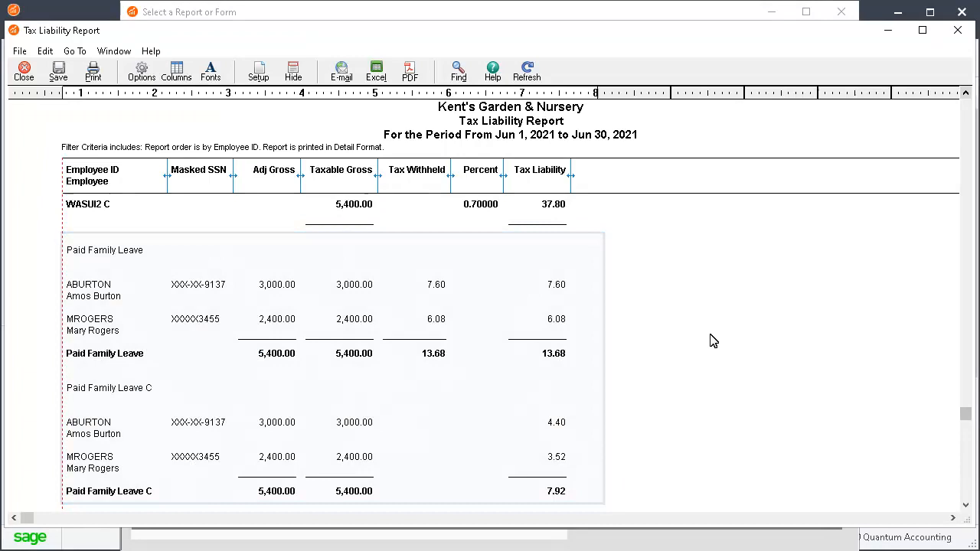
- Assign the Paid Family Leave employee-paid state tax field to the PFL payroll field and close Payroll Settings
left_click(25, 69)
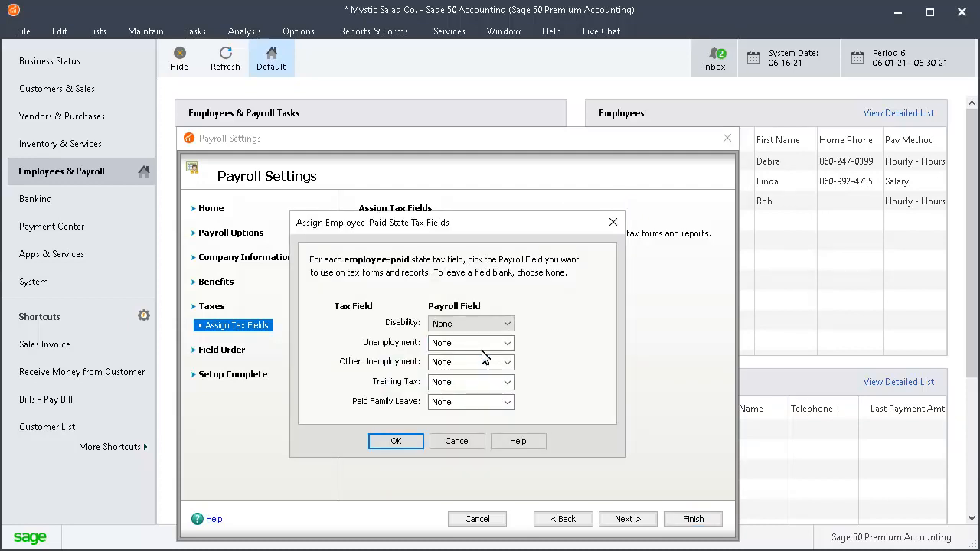
left_click(507, 401)
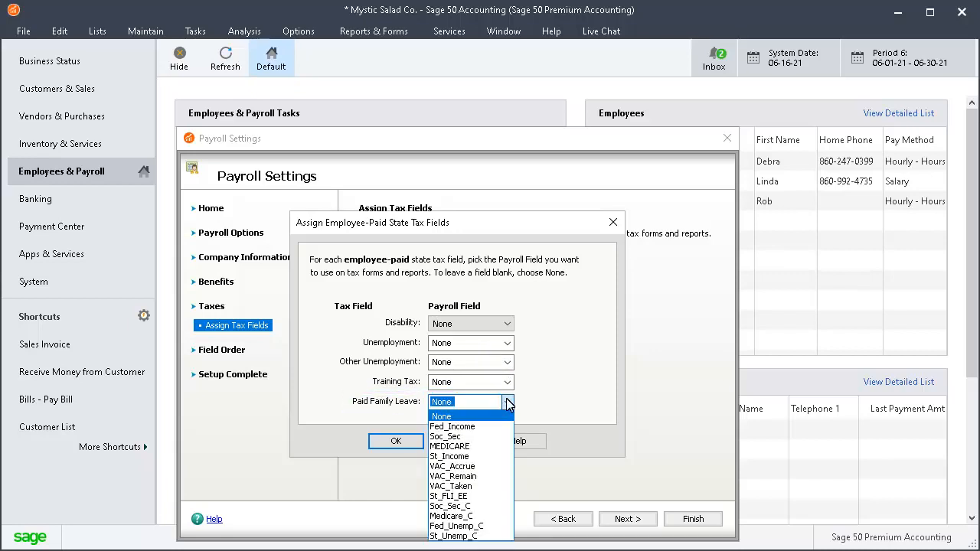
left_click(613, 222)
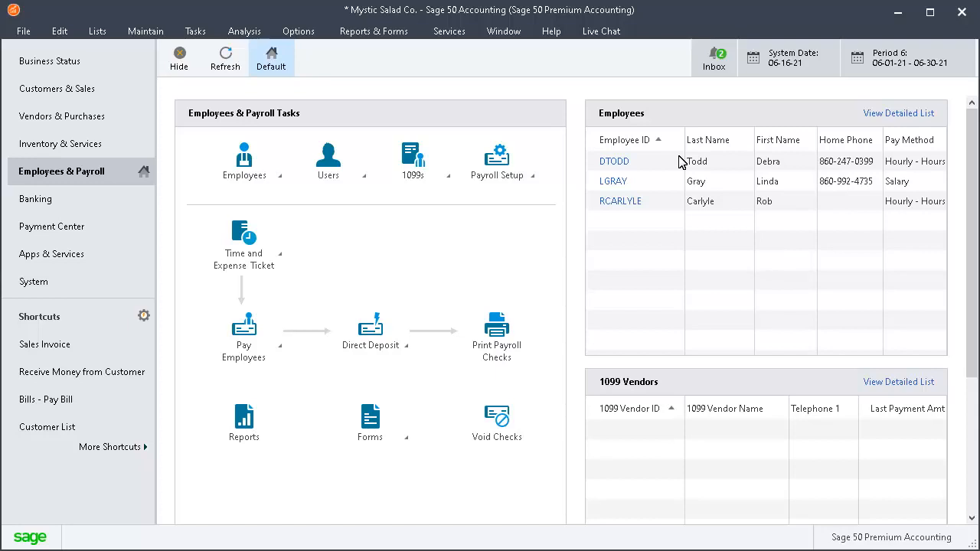